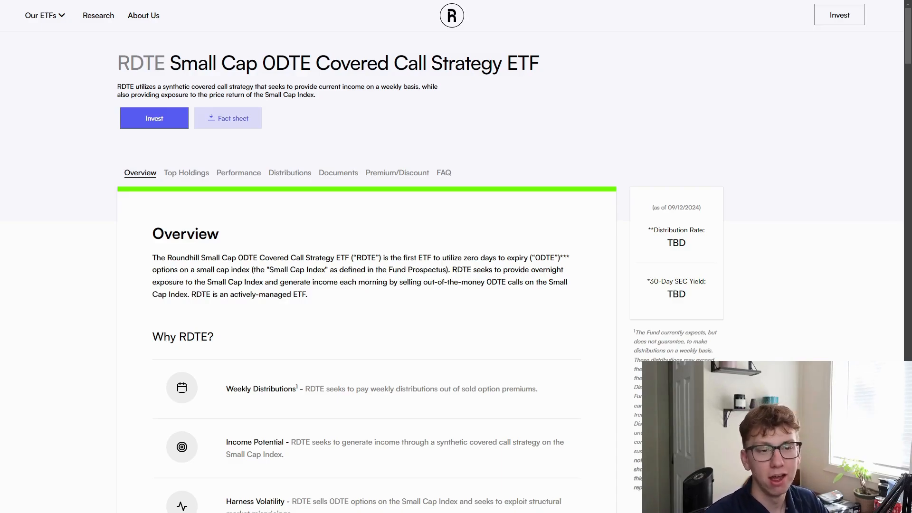
{"action": "mouse_move", "coordinate": [781, 160]}
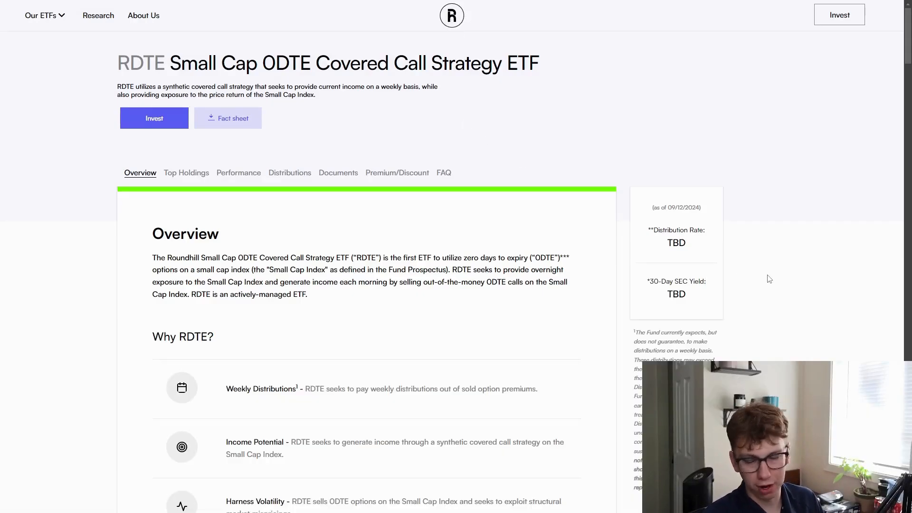
Step: Scroll past Fund Details and Holdings to the Performance section showing the $42.60 closing price
{"action": "scroll", "scroll_direction": "down", "scroll_amount": 3}
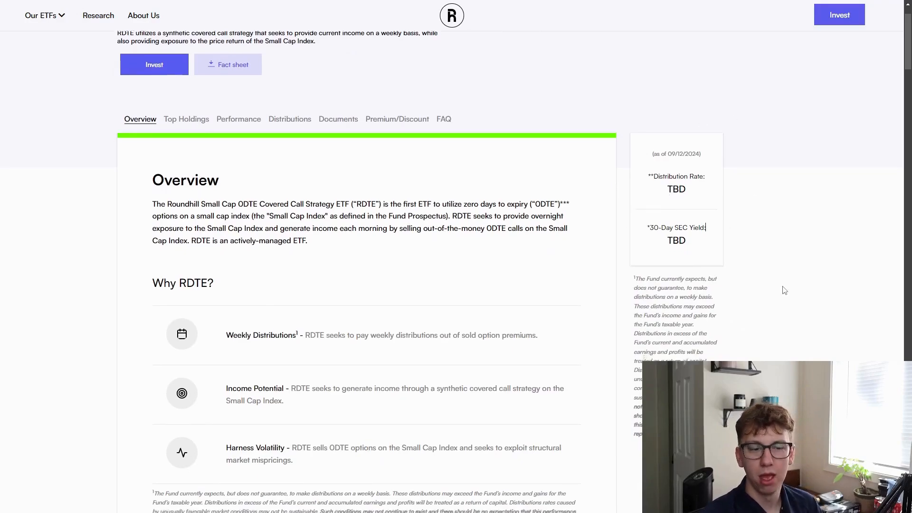
{"action": "scroll", "scroll_direction": "down", "scroll_amount": 3}
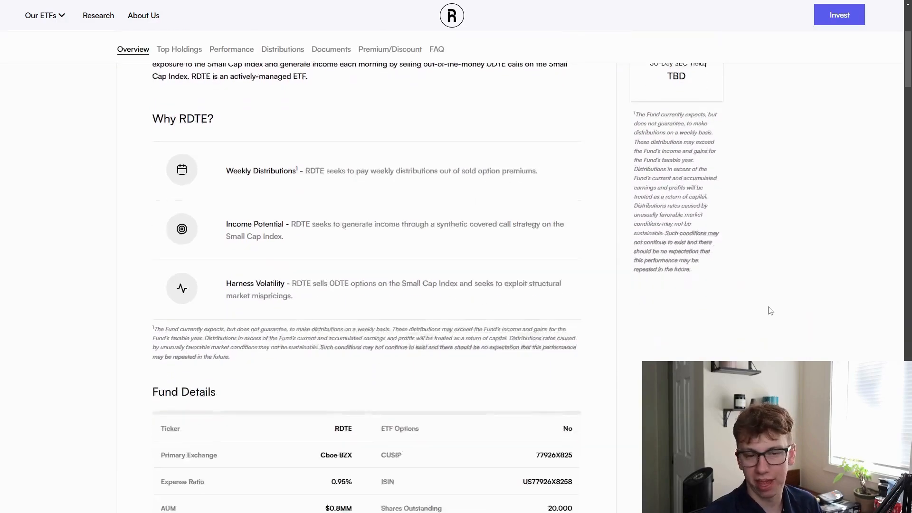
{"action": "scroll", "scroll_direction": "down", "scroll_amount": 3}
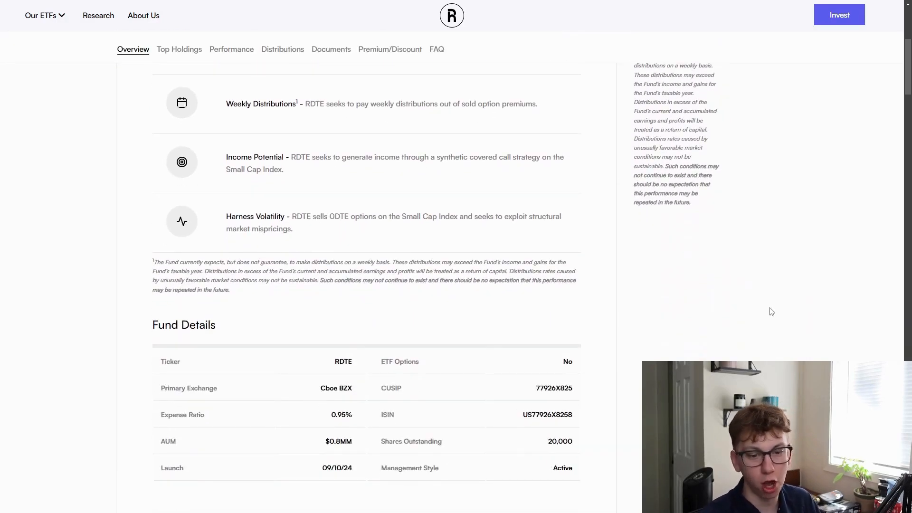
{"action": "scroll", "scroll_direction": "down", "scroll_amount": 3}
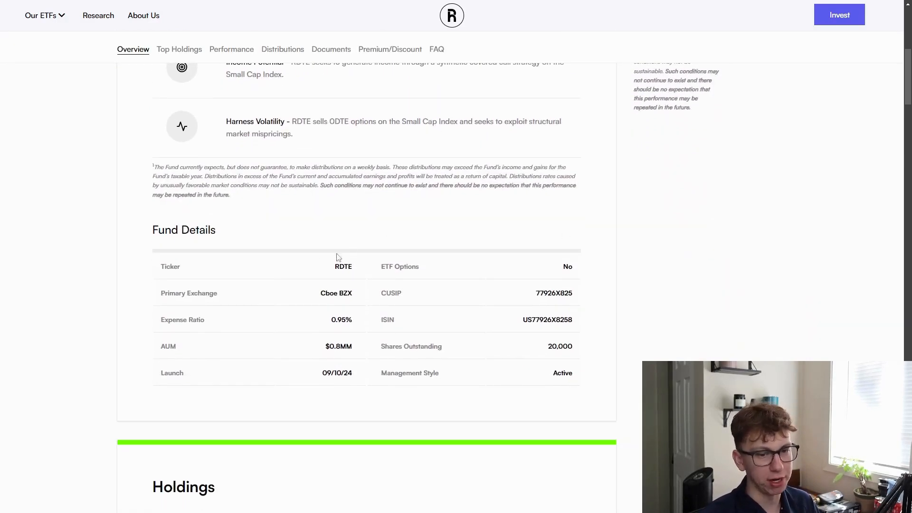
{"action": "mouse_move", "coordinate": [708, 300]}
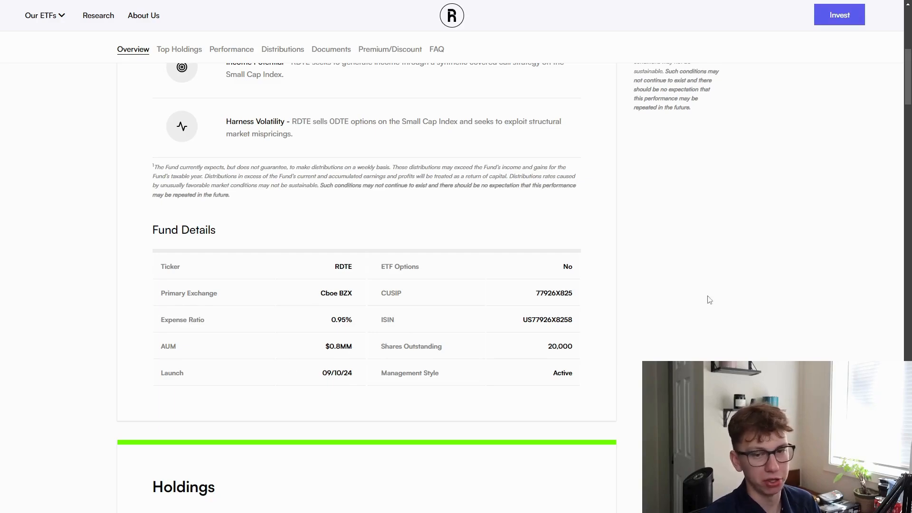
{"action": "mouse_move", "coordinate": [313, 353]}
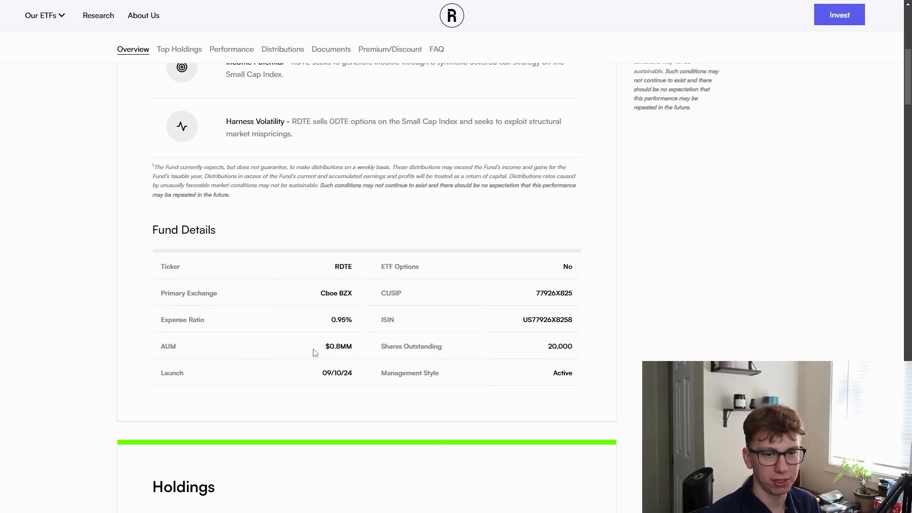
{"action": "scroll", "scroll_direction": "down", "scroll_amount": 3}
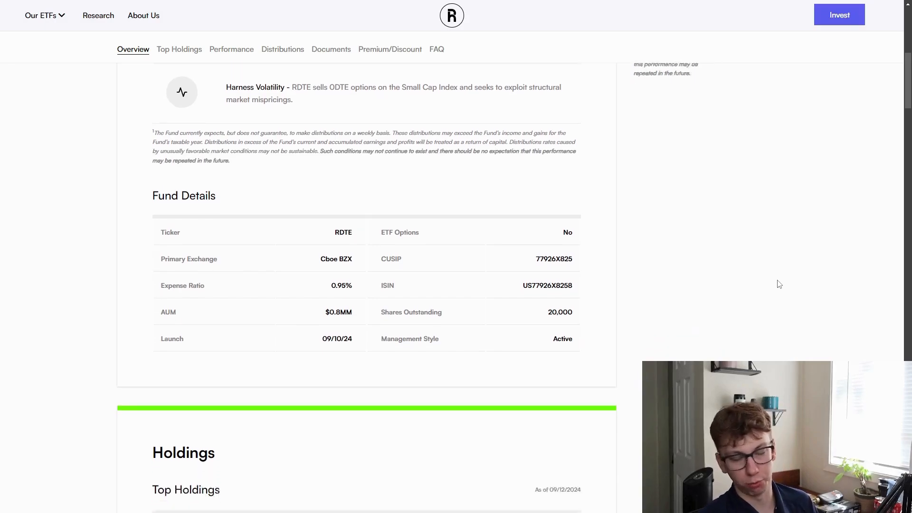
{"action": "scroll", "scroll_direction": "down", "scroll_amount": 3}
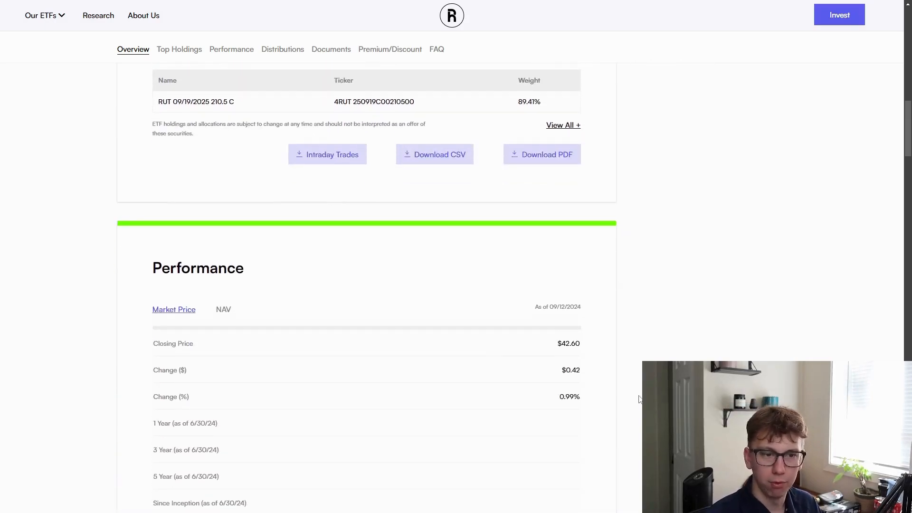
Step: Scroll down to the Distributions section and the weekly Distribution Calendar starting 9/25/2024
{"action": "scroll", "scroll_direction": "down", "scroll_amount": 3}
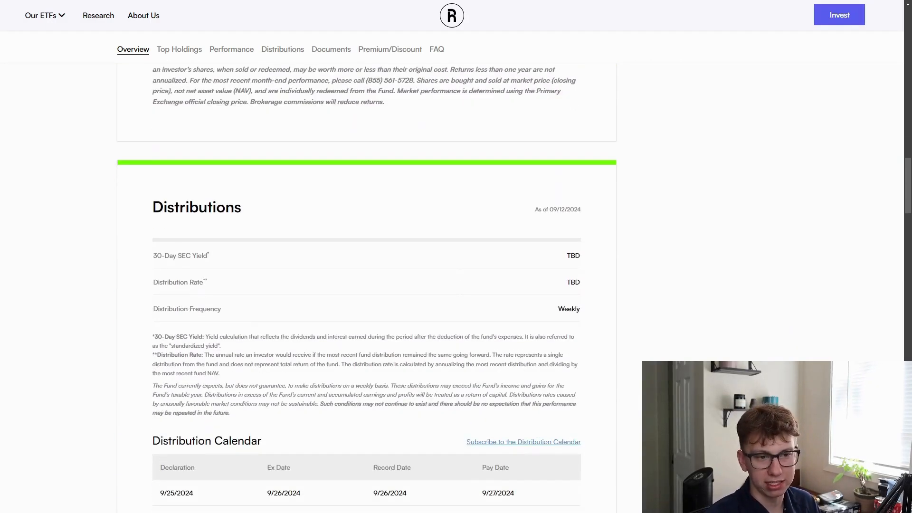
{"action": "scroll", "scroll_direction": "down", "scroll_amount": 3}
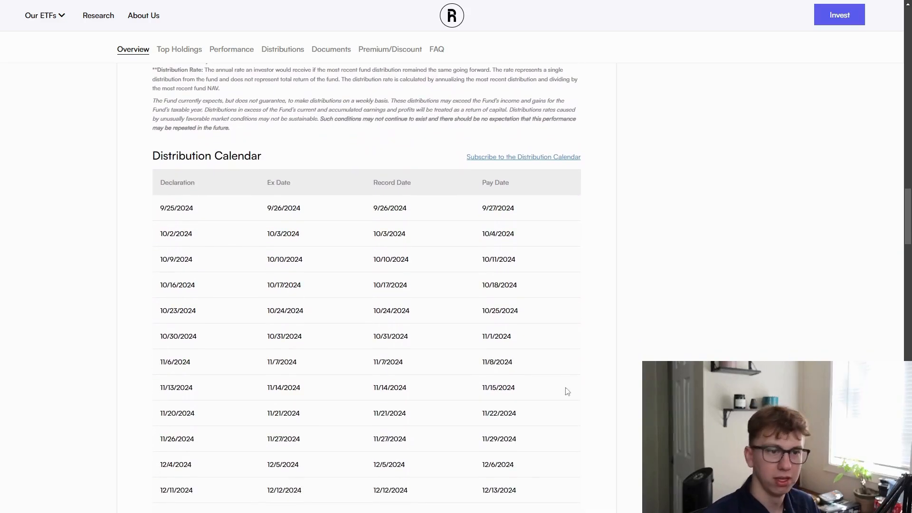
{"action": "scroll", "scroll_direction": "down", "scroll_amount": 3}
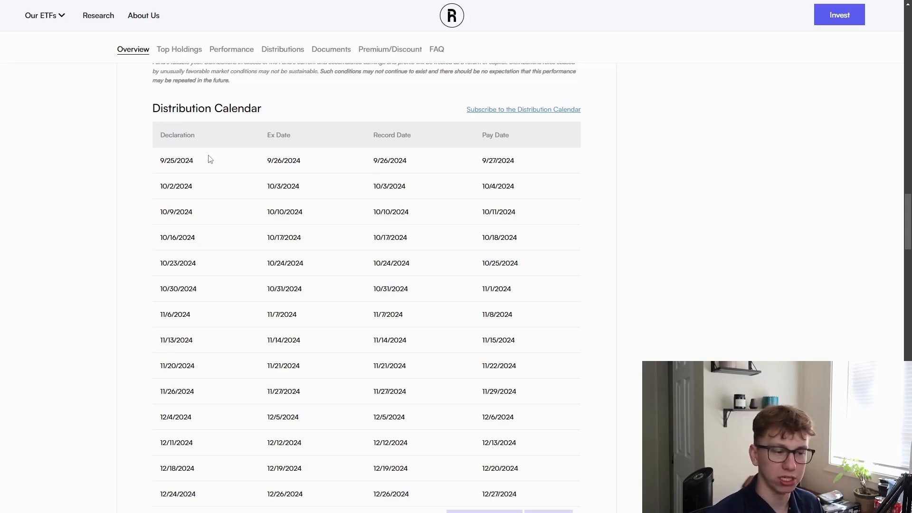
{"action": "mouse_move", "coordinate": [335, 163]}
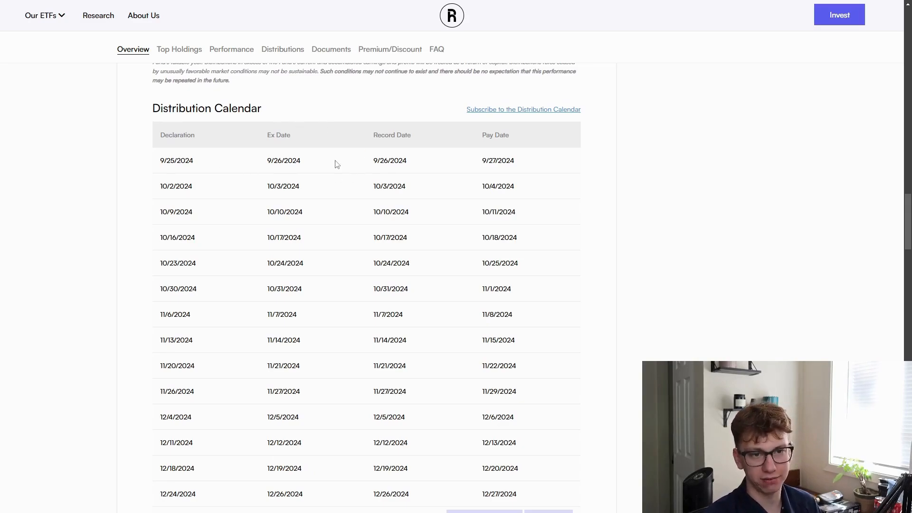
{"action": "mouse_move", "coordinate": [474, 233]}
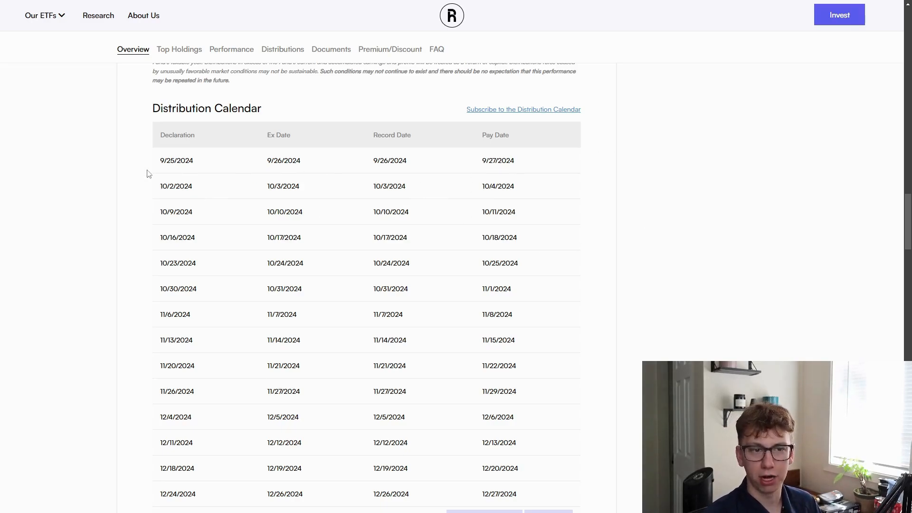
{"action": "mouse_move", "coordinate": [146, 189]}
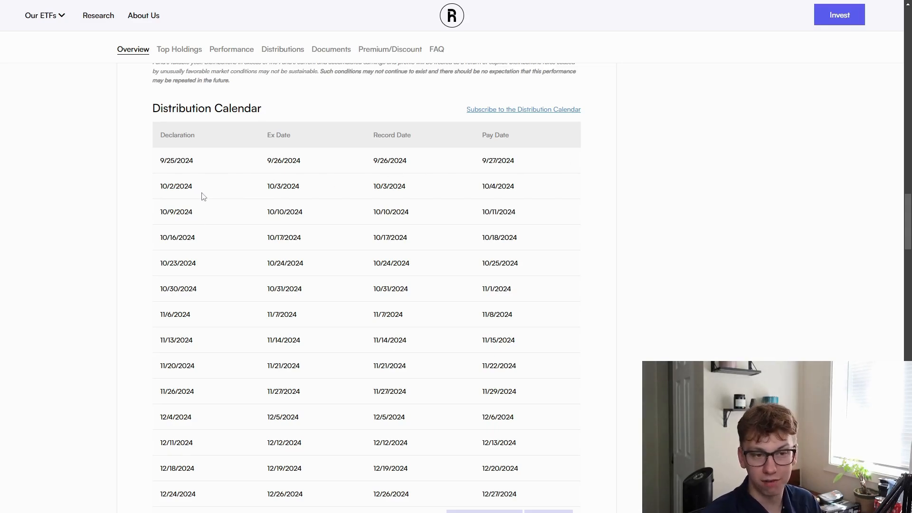
{"action": "mouse_move", "coordinate": [621, 288]}
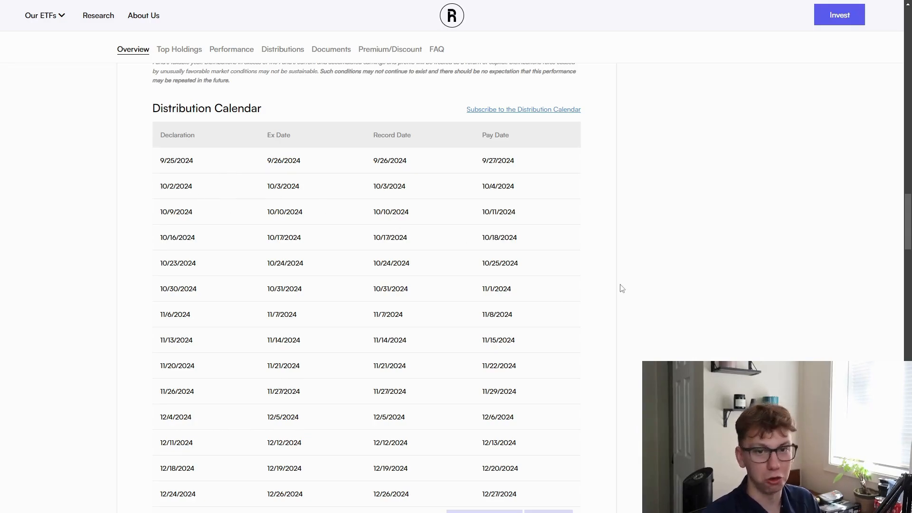
{"action": "mouse_move", "coordinate": [653, 287]}
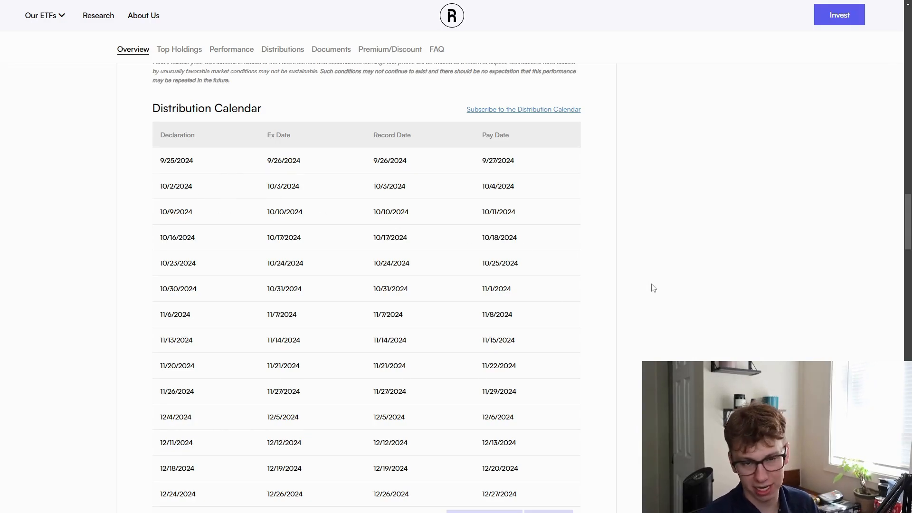
{"action": "scroll", "scroll_direction": "down", "scroll_amount": 3}
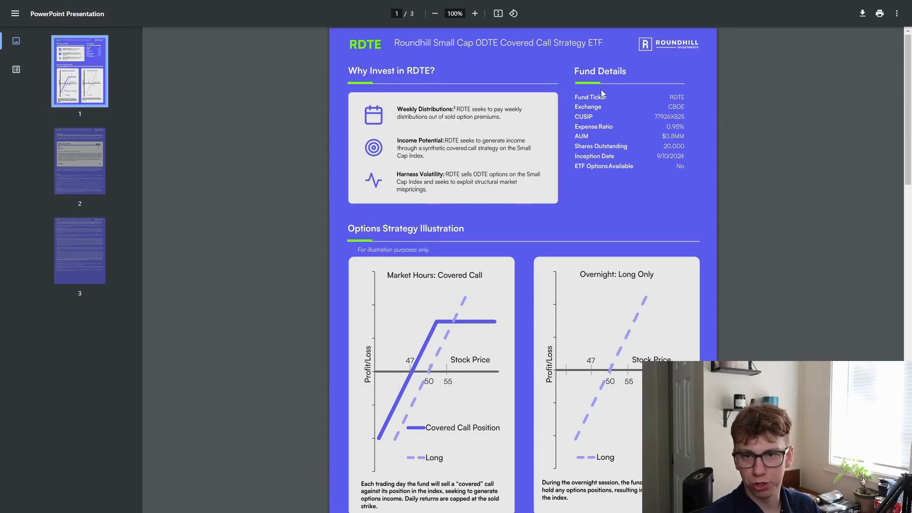
Step: Scroll page 1 of the RDTE fact sheet to the Options Strategy Illustration charts
{"action": "scroll", "scroll_direction": "down", "scroll_amount": 3}
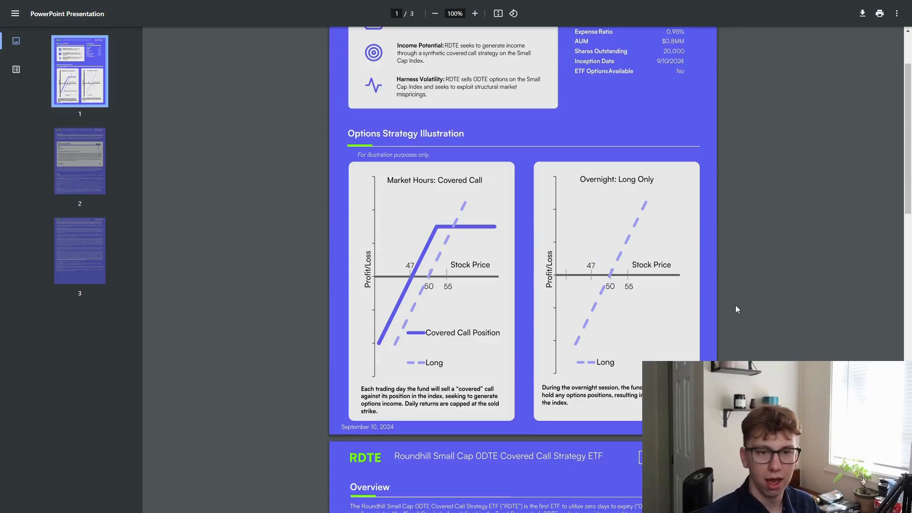
{"action": "mouse_move", "coordinate": [477, 217]}
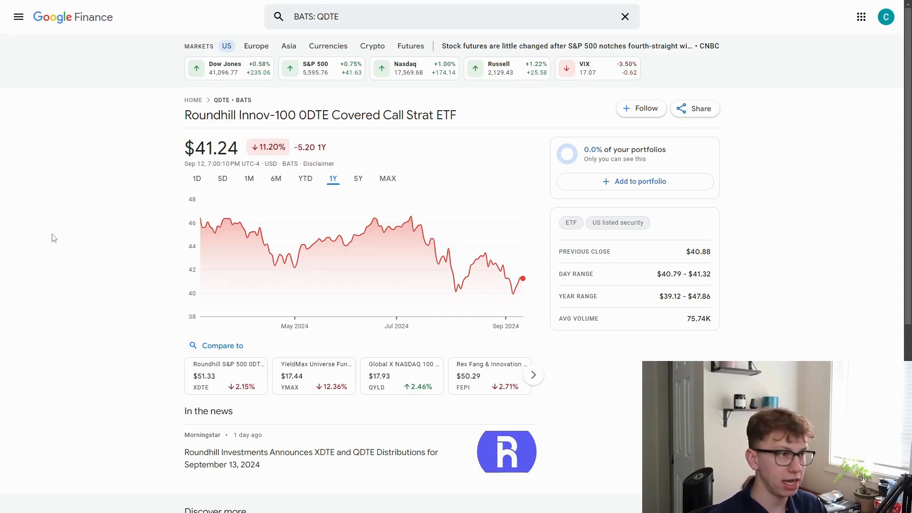
{"action": "mouse_move", "coordinate": [9, 225]}
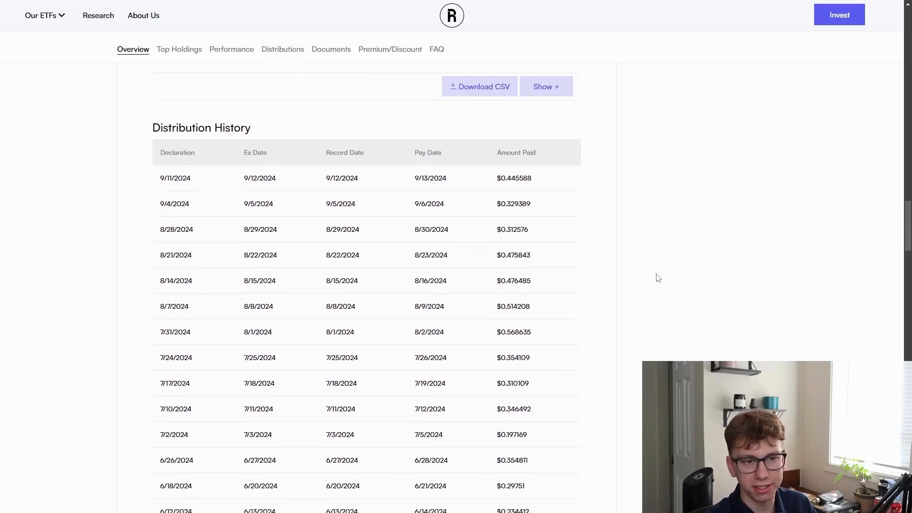
Step: Scroll the expanded Distribution History table down to its earliest payout dated 3/25/2024
{"action": "scroll", "scroll_direction": "down", "scroll_amount": 3}
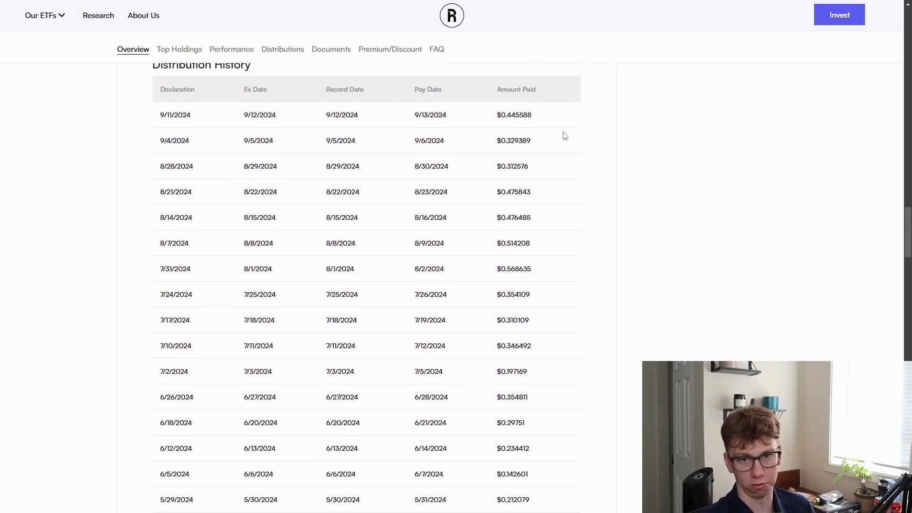
{"action": "scroll", "scroll_direction": "down", "scroll_amount": 3}
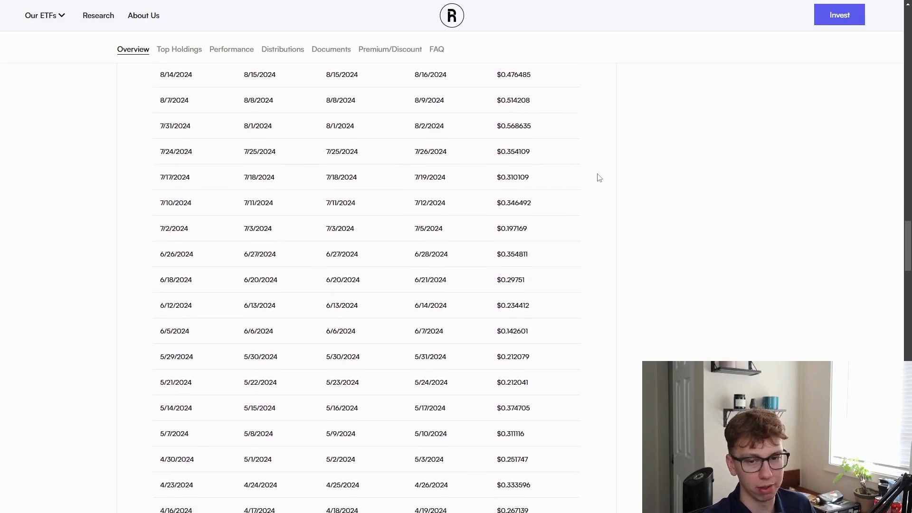
{"action": "scroll", "scroll_direction": "down", "scroll_amount": 3}
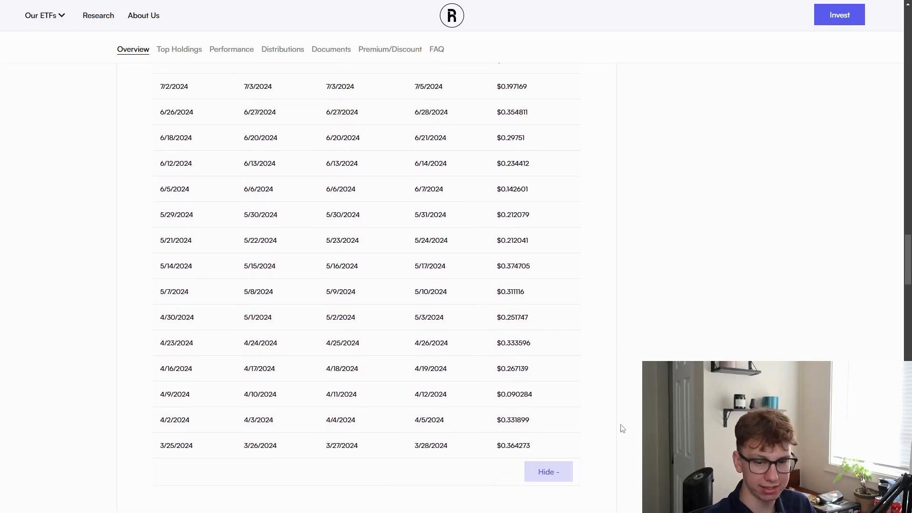
{"action": "mouse_move", "coordinate": [538, 446]}
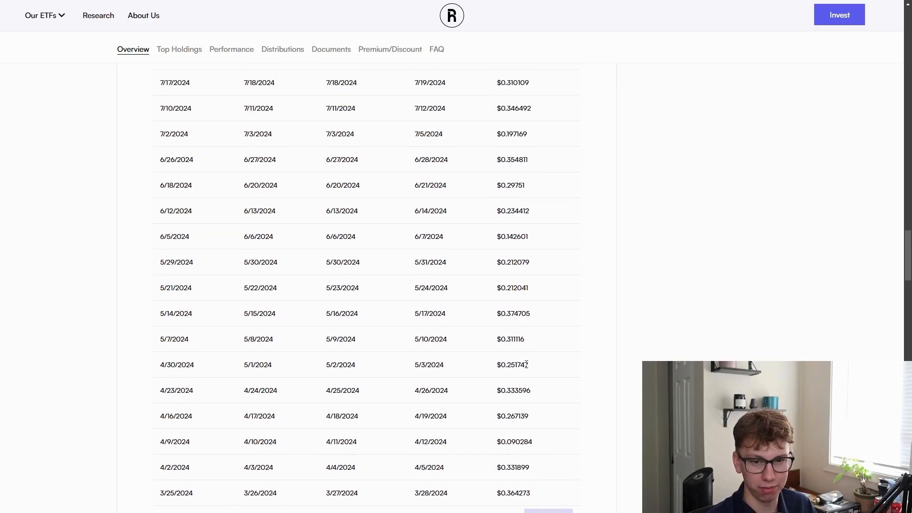
{"action": "mouse_move", "coordinate": [525, 349]}
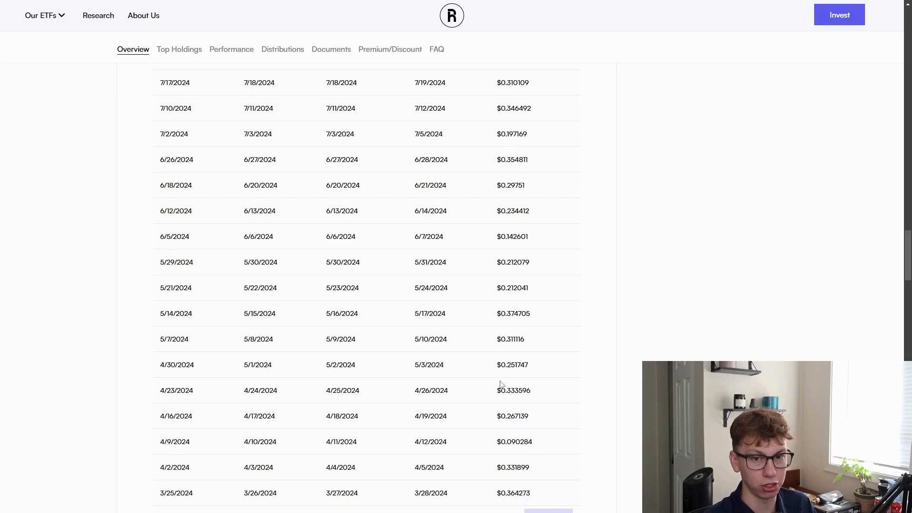
{"action": "scroll", "scroll_direction": "down", "scroll_amount": 3}
{"action": "type", "text": "8.11"}
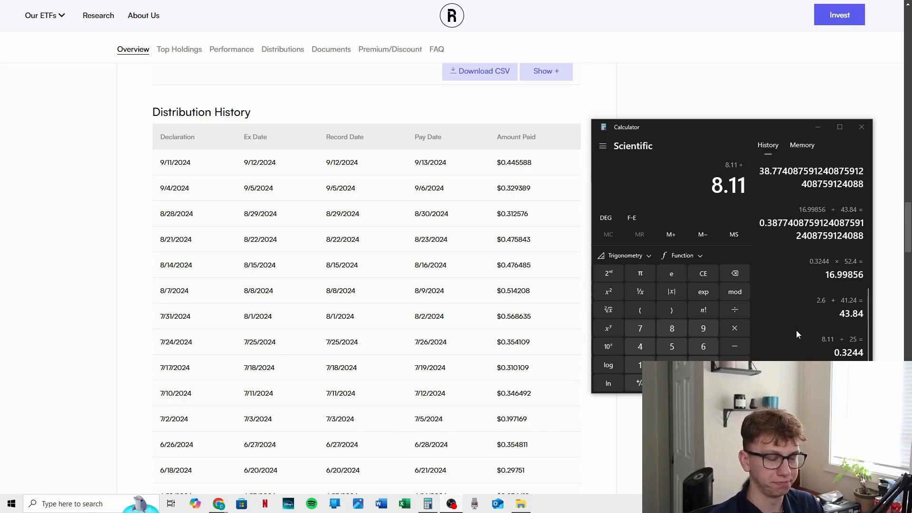
Step: Finish the yield calculation dividing by 43.84 to get roughly 38.77%
{"action": "left_click", "coordinate": [640, 346]}
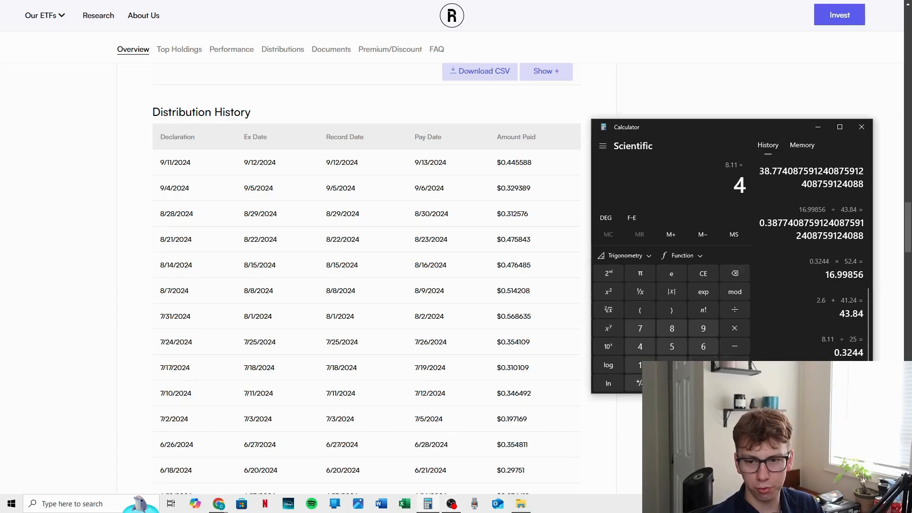
{"action": "left_click", "coordinate": [671, 328]}
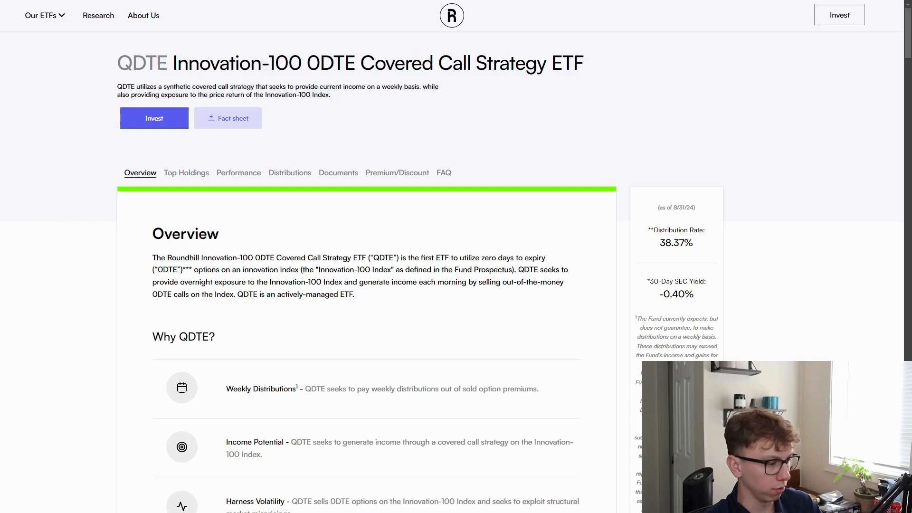
{"action": "mouse_move", "coordinate": [307, 390]}
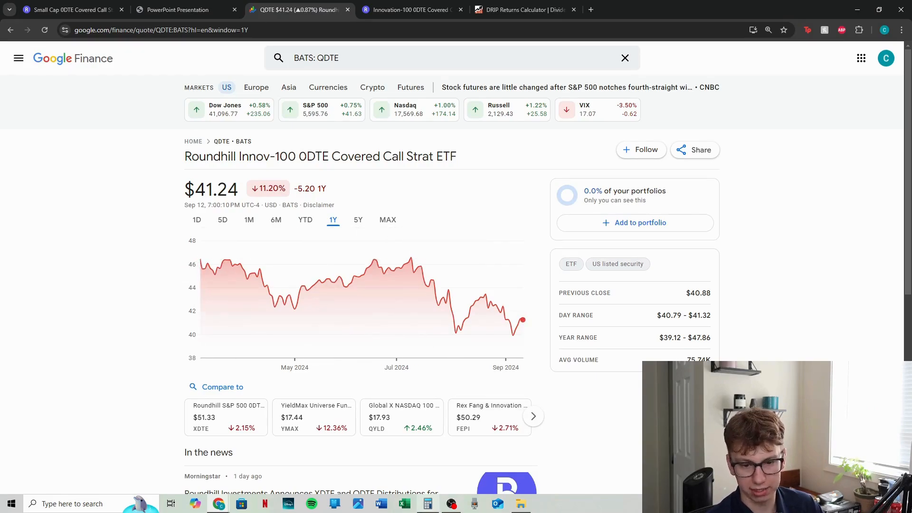
Step: View the Google Finance QDTE quote at $41.24, down 11.20% over one year
{"action": "left_click", "coordinate": [473, 504]}
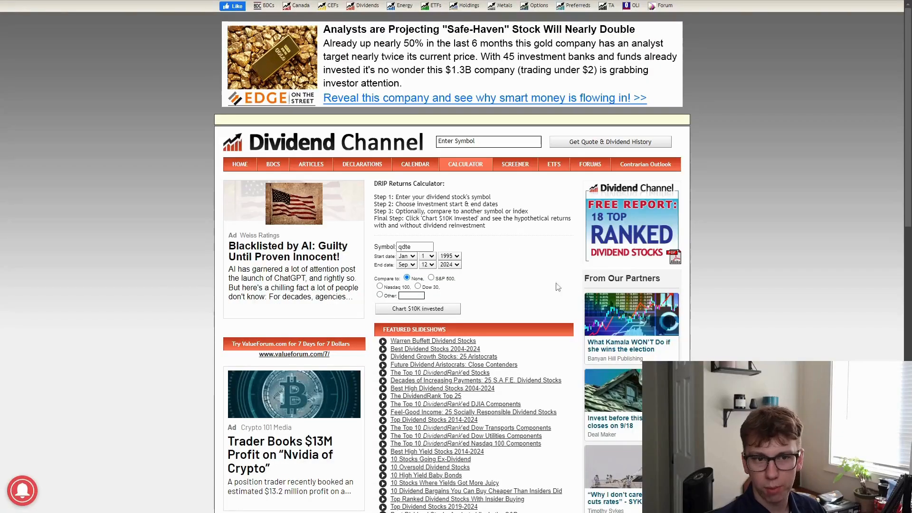
{"action": "mouse_move", "coordinate": [505, 294]}
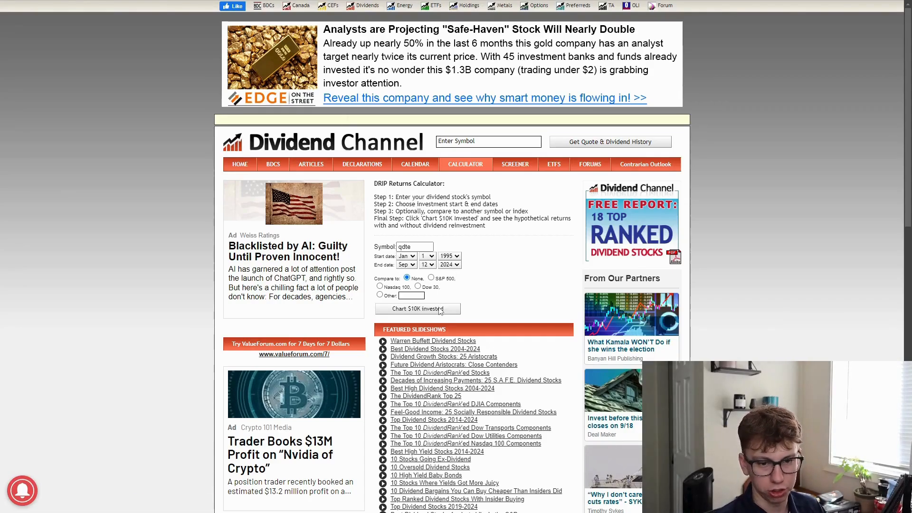
Step: Chart $10K invested in QDTE from Jan 1 1995 to Sep 12 2024
{"action": "left_click", "coordinate": [417, 307]}
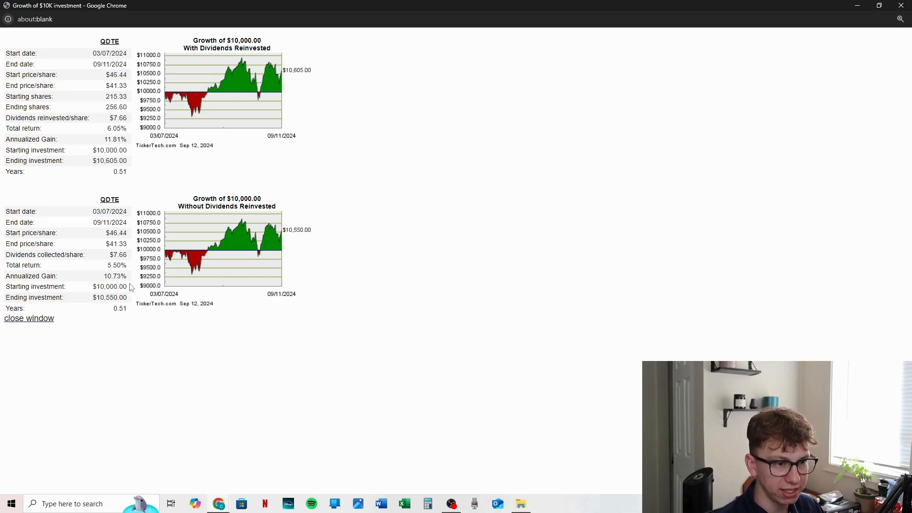
{"action": "mouse_move", "coordinate": [430, 269]}
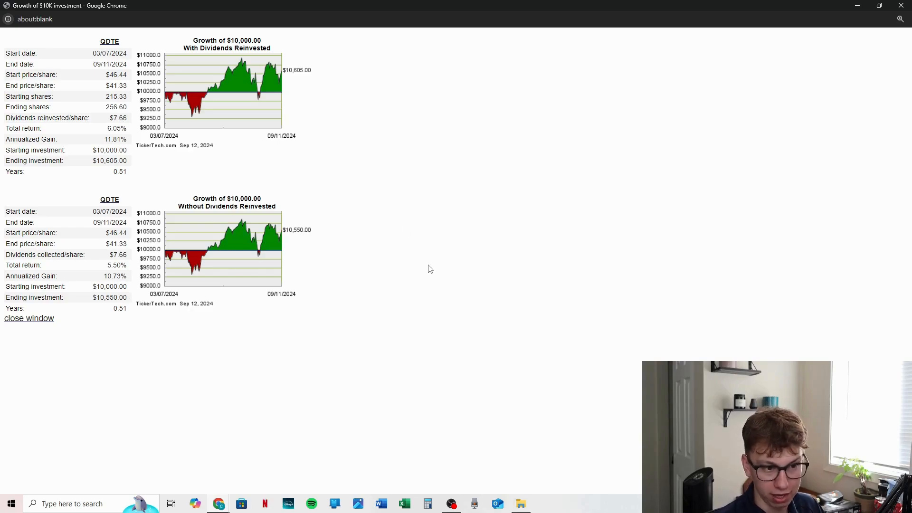
{"action": "mouse_move", "coordinate": [416, 260]}
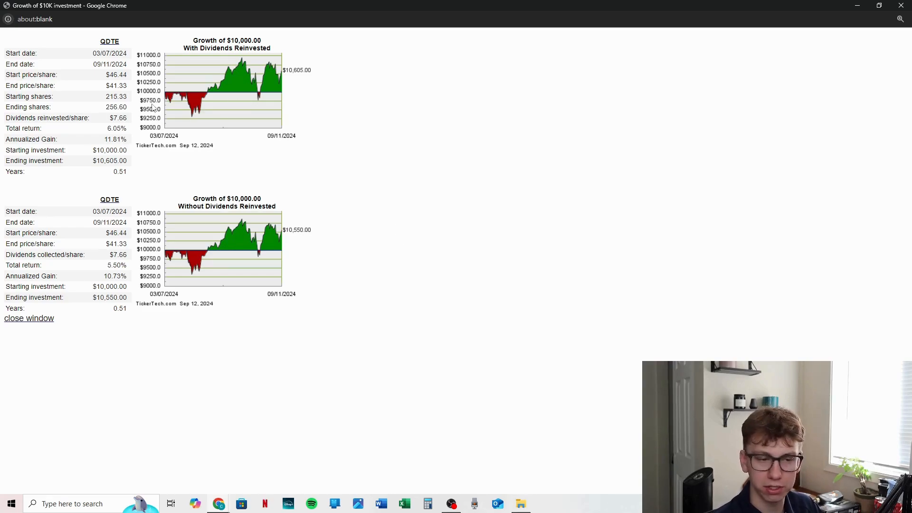
{"action": "mouse_move", "coordinate": [148, 161]}
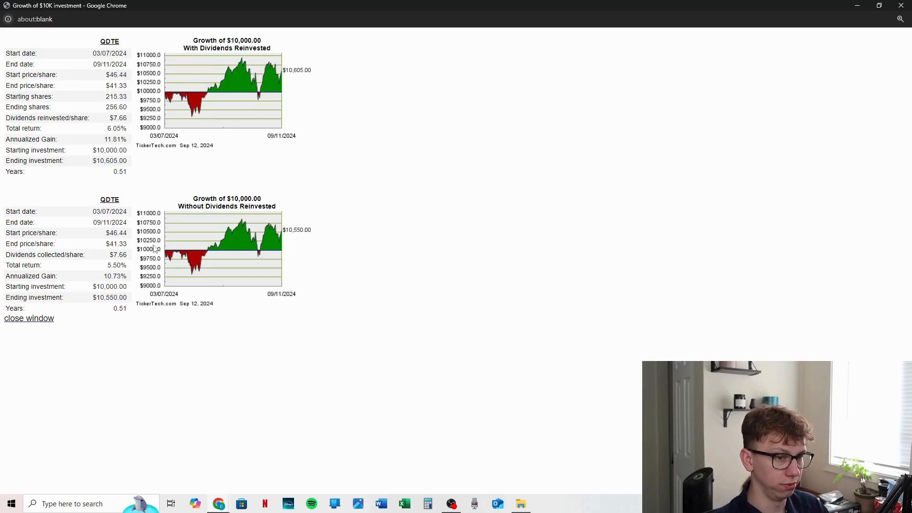
{"action": "mouse_move", "coordinate": [148, 323]}
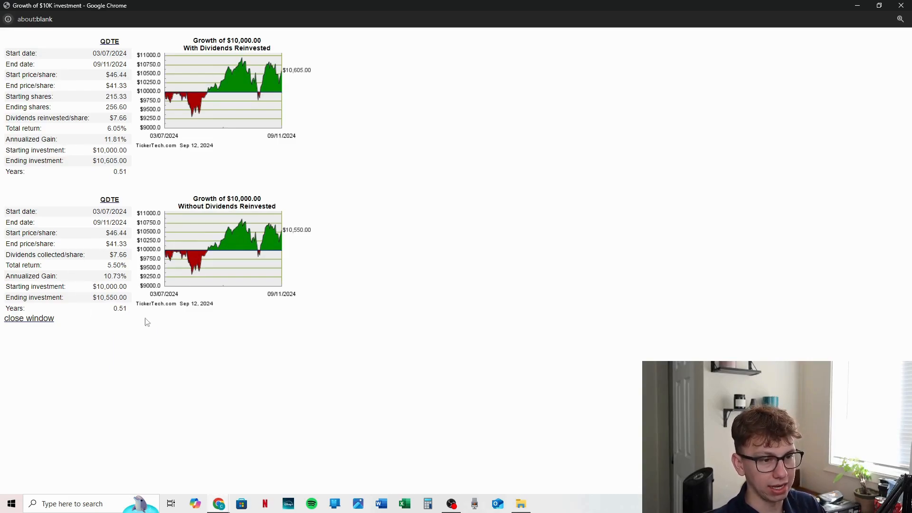
{"action": "mouse_move", "coordinate": [202, 240]}
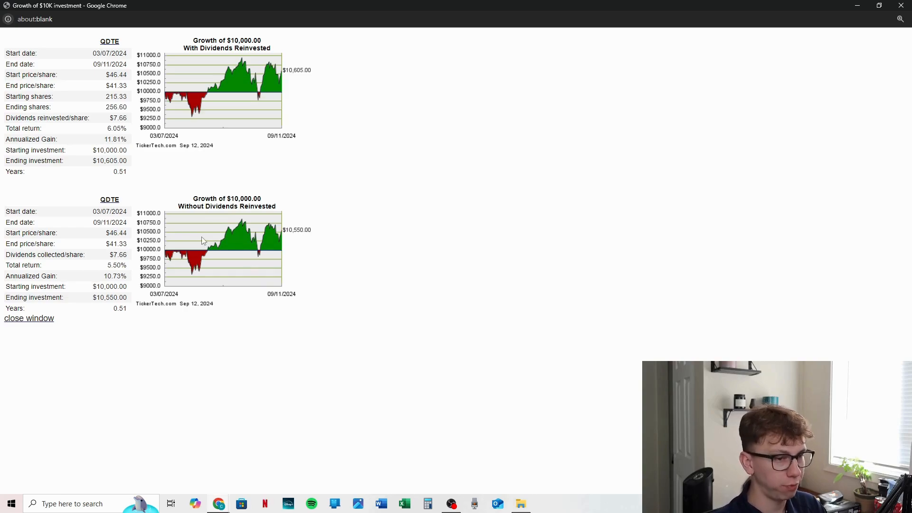
{"action": "mouse_move", "coordinate": [333, 261]}
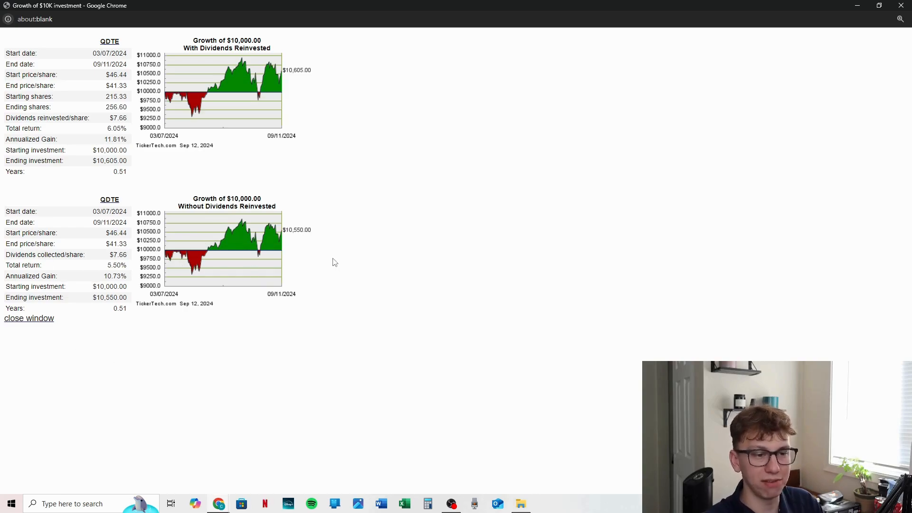